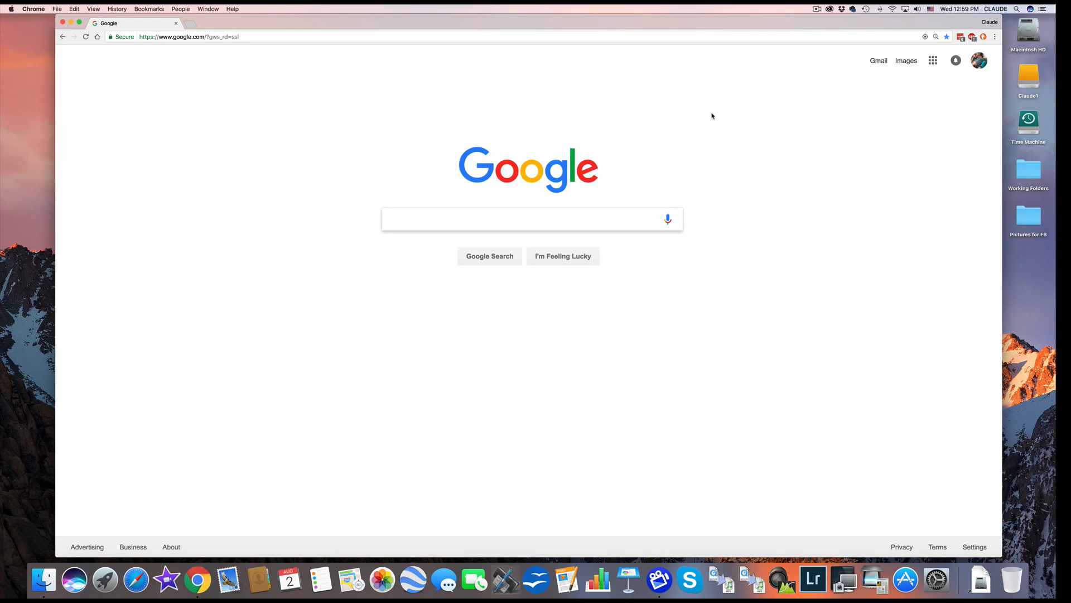
Choose Cast… from Chrome's three-dot menu so the list of cast devices appears
left_click(960, 36)
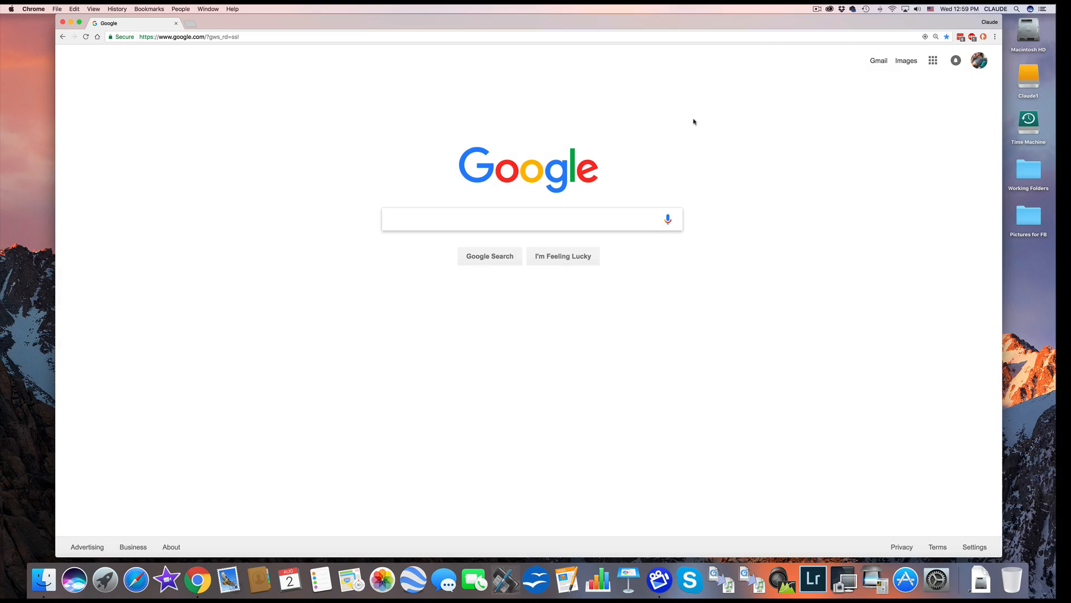
mouse_move(805, 103)
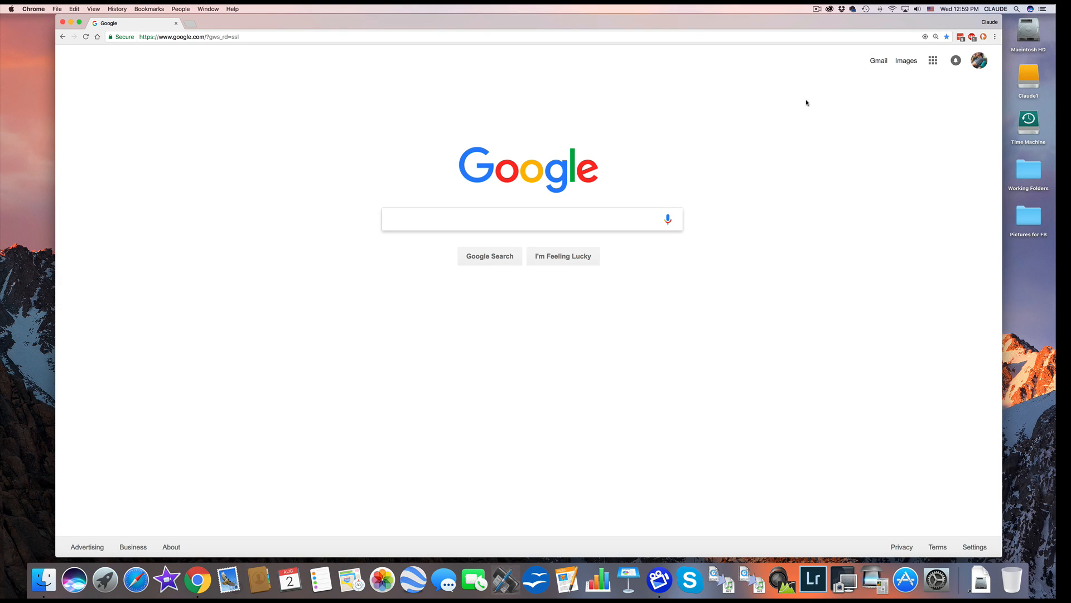
left_click(995, 36)
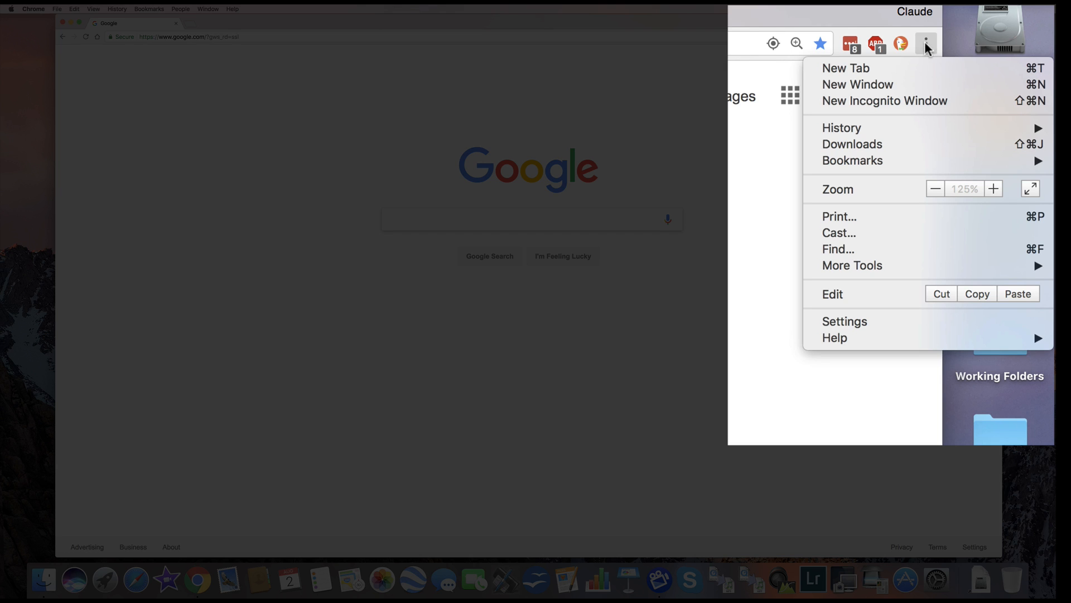
mouse_move(838, 233)
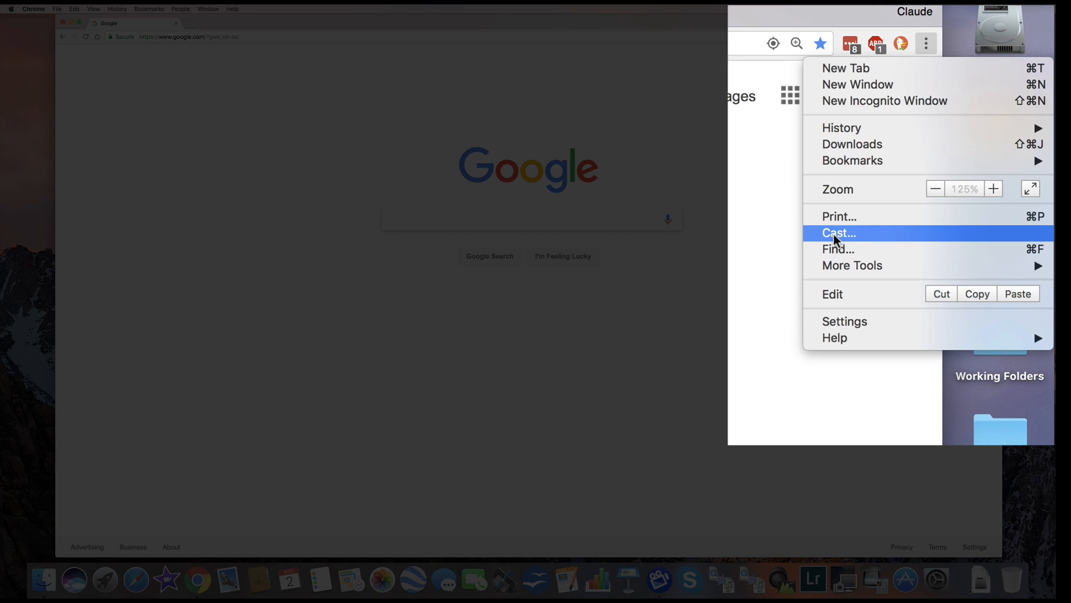
left_click(839, 232)
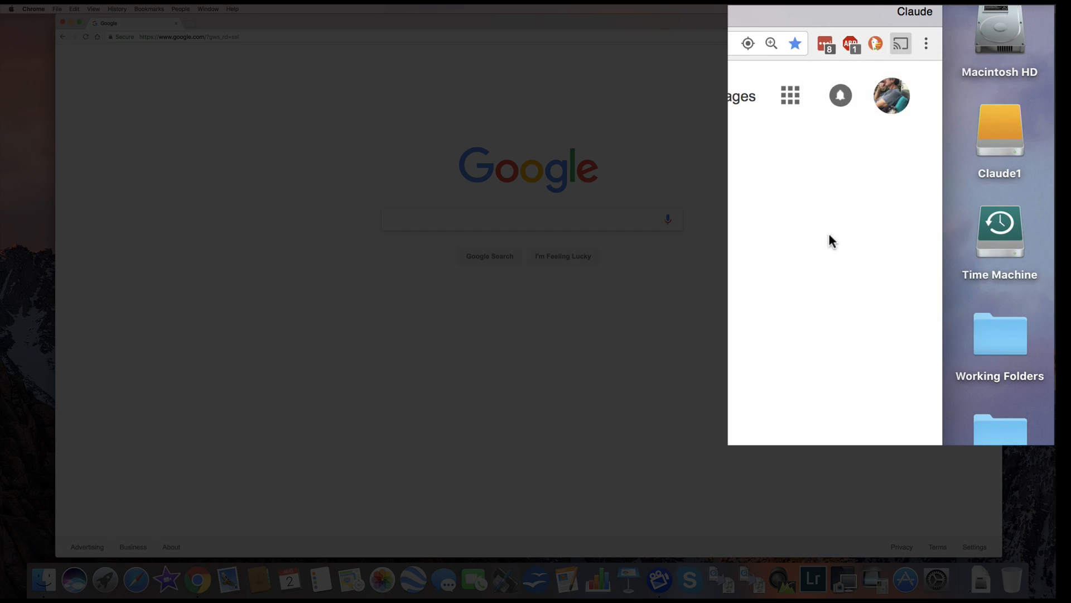
left_click(900, 43)
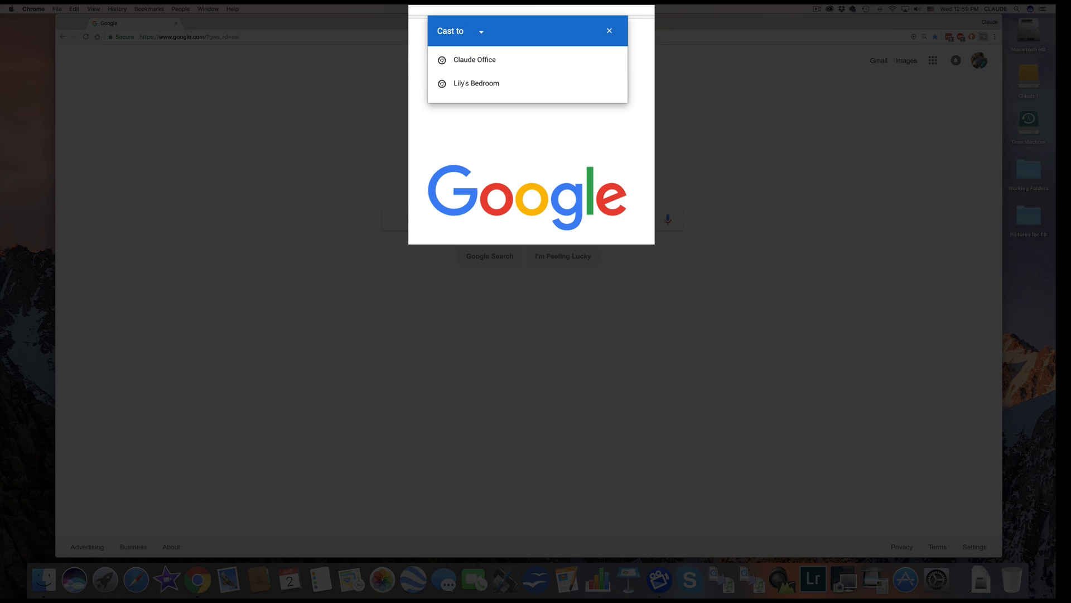
mouse_move(473, 65)
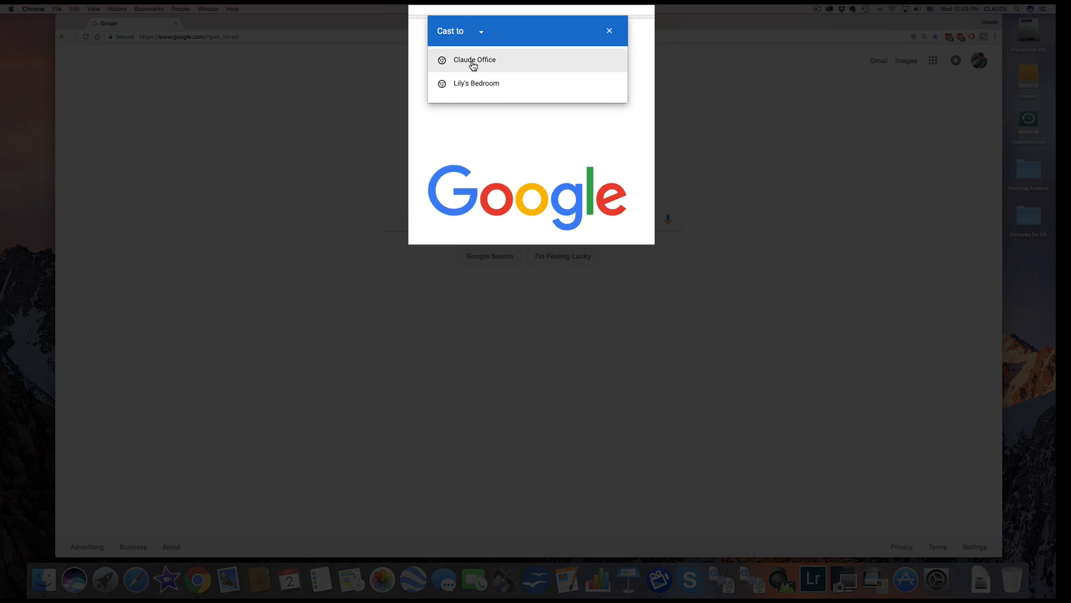
mouse_move(474, 63)
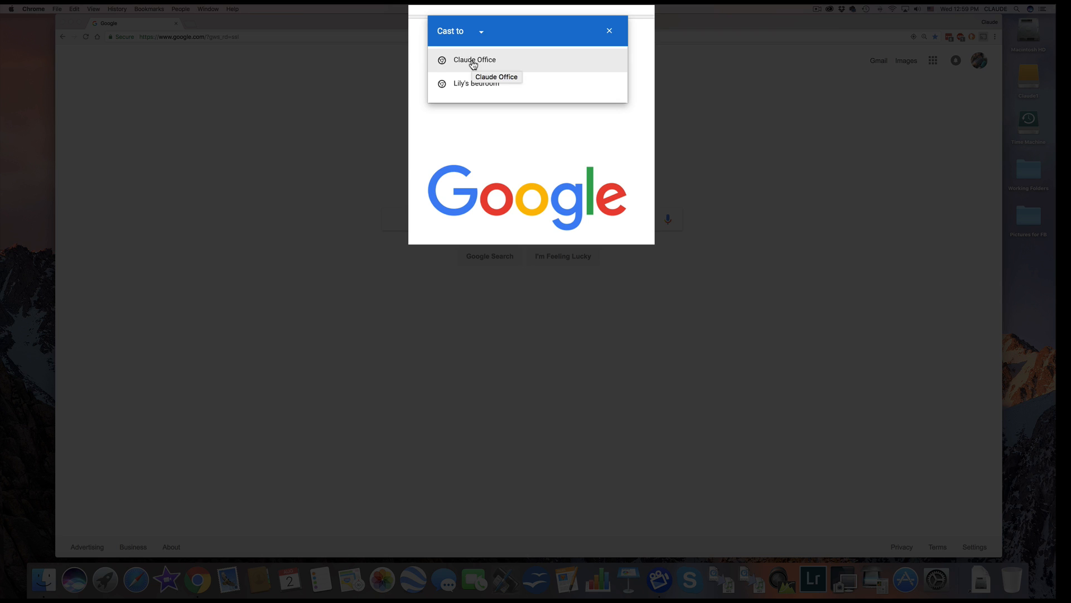
Select the Claude Office device to start mirroring the Google tab
left_click(474, 59)
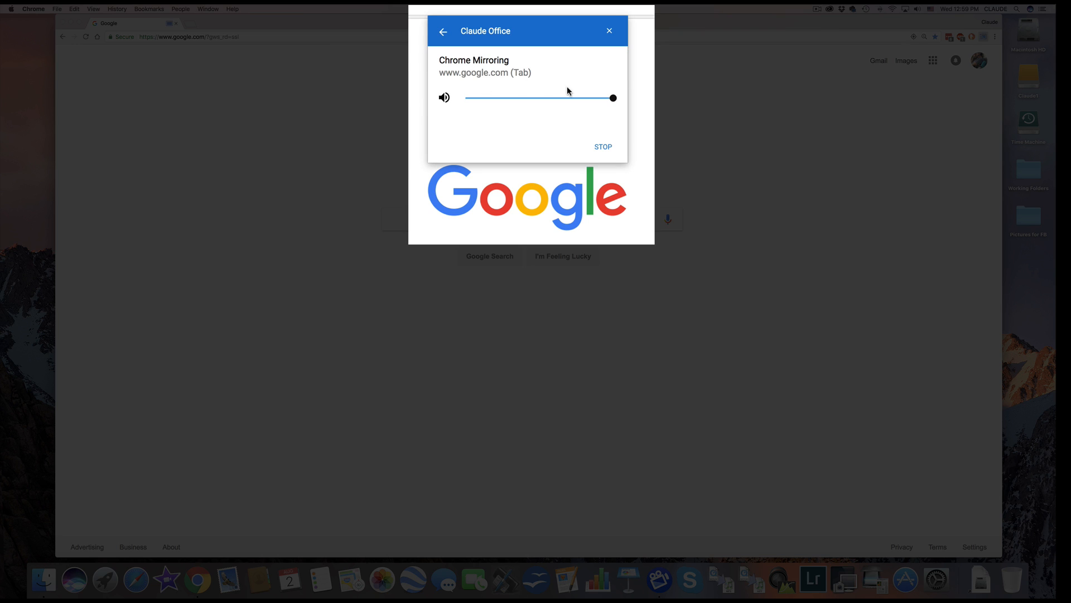
mouse_move(511, 133)
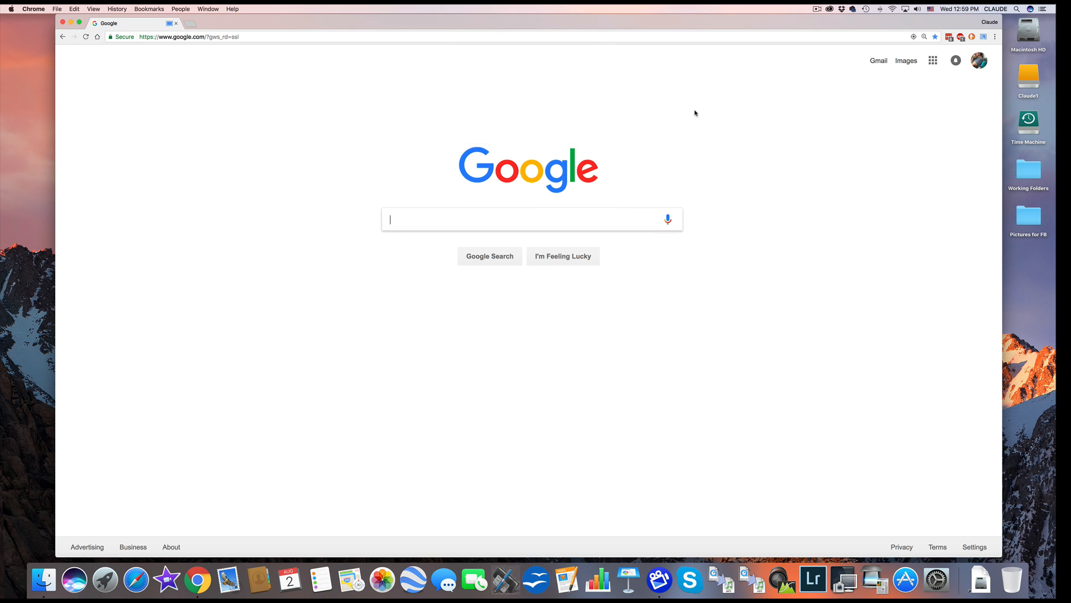
mouse_move(687, 68)
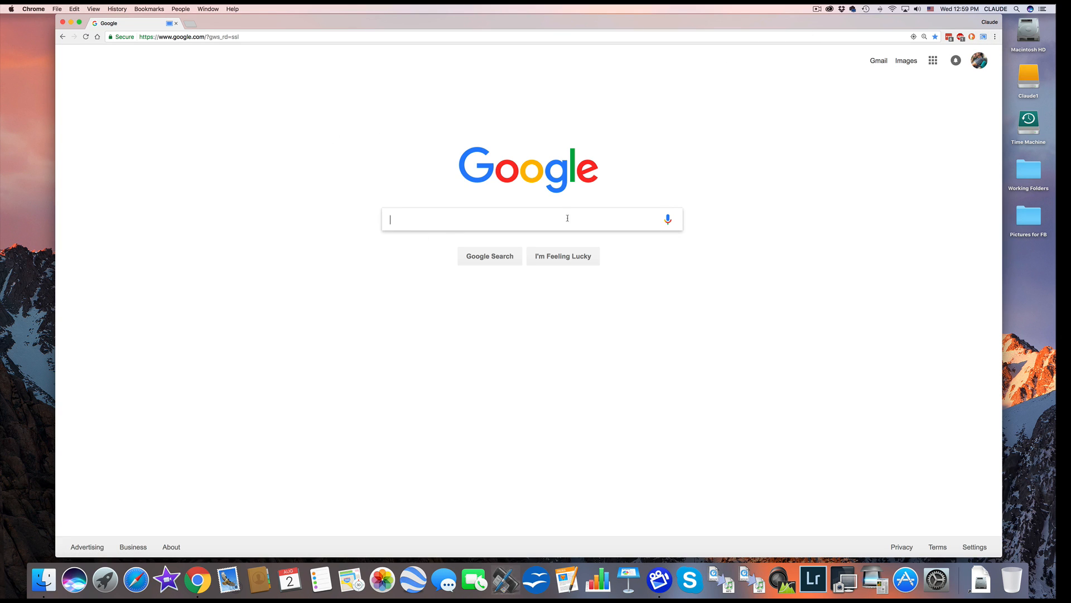
mouse_move(567, 218)
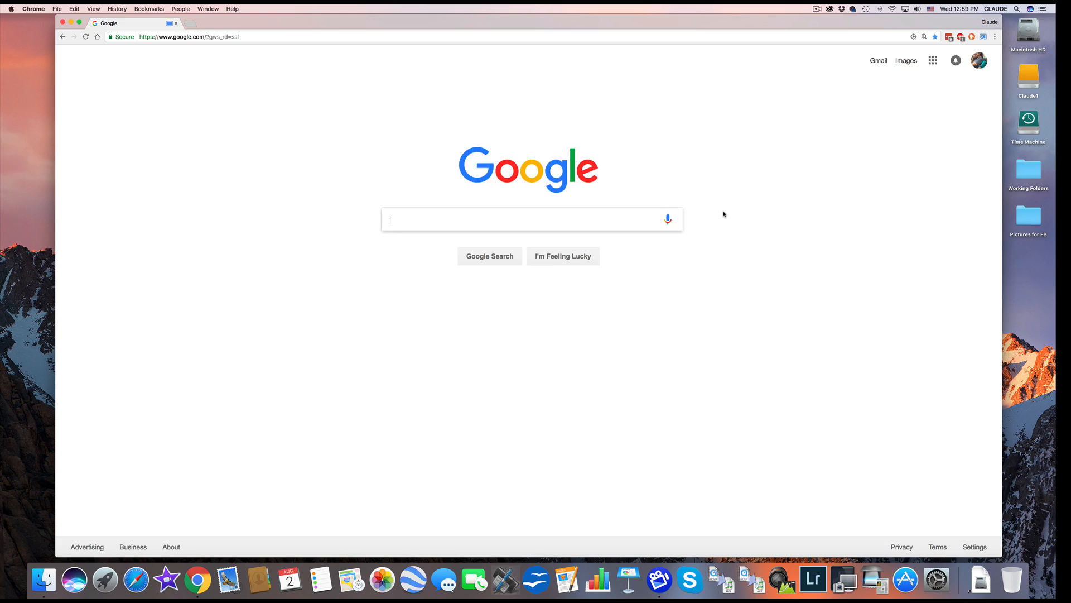
mouse_move(720, 217)
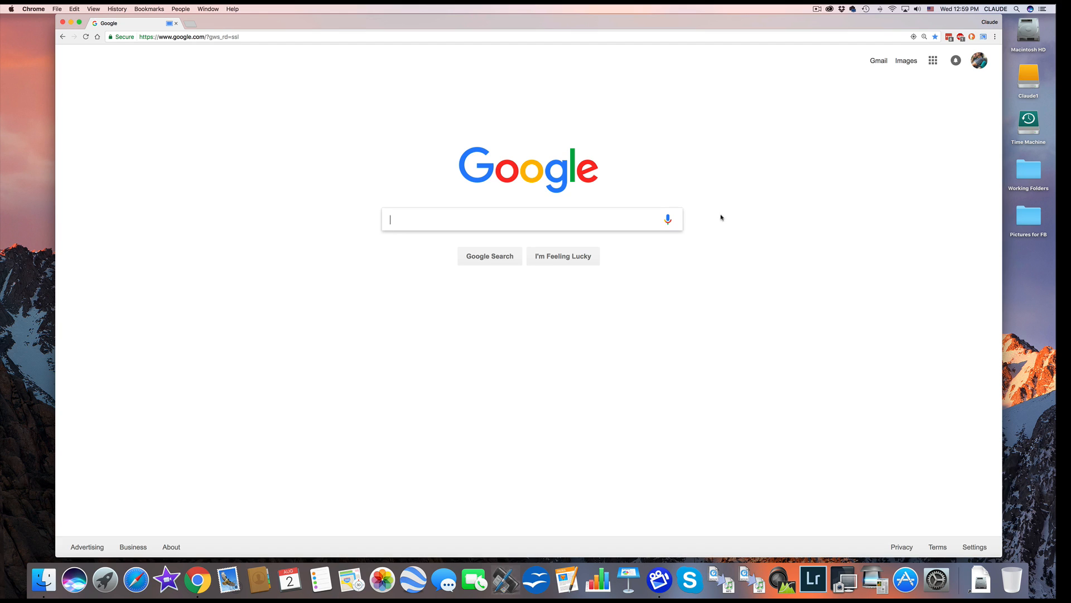
mouse_move(939, 112)
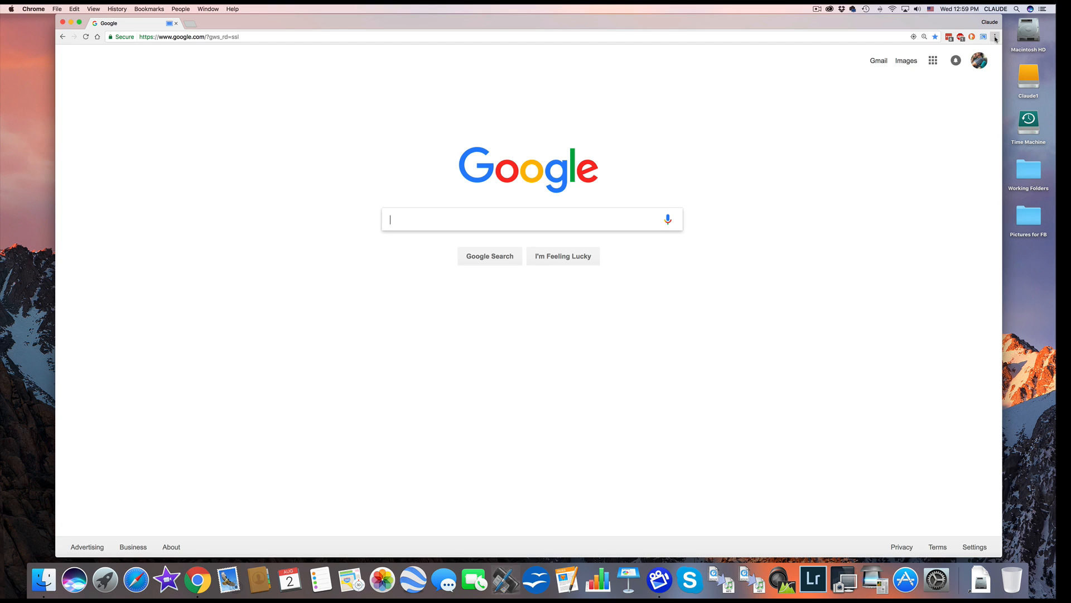
Reopen Chrome's three-dot menu while the tab keeps mirroring to Claude Office
left_click(995, 37)
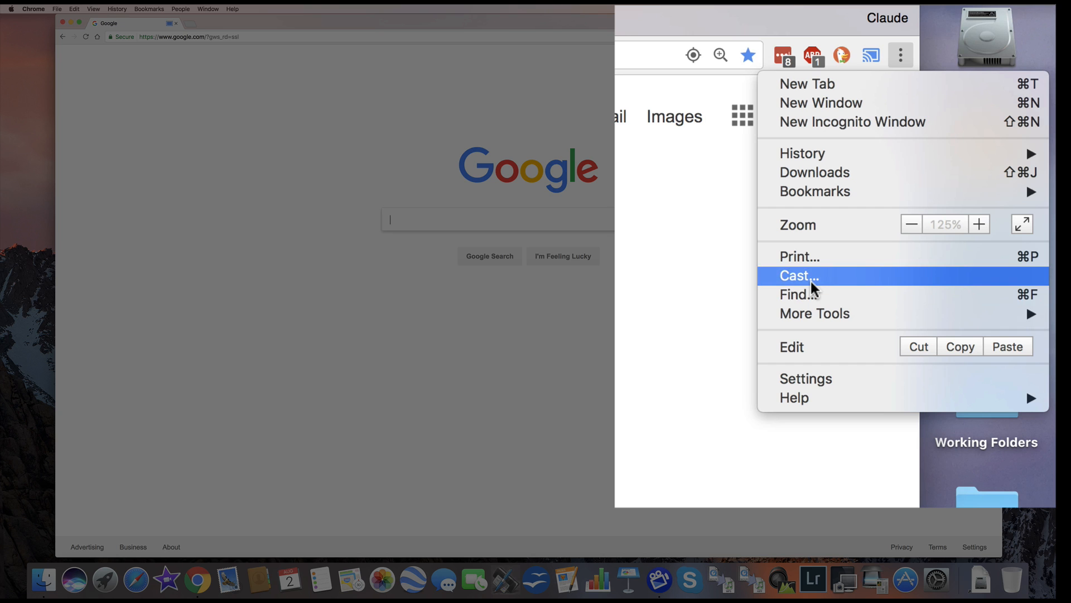